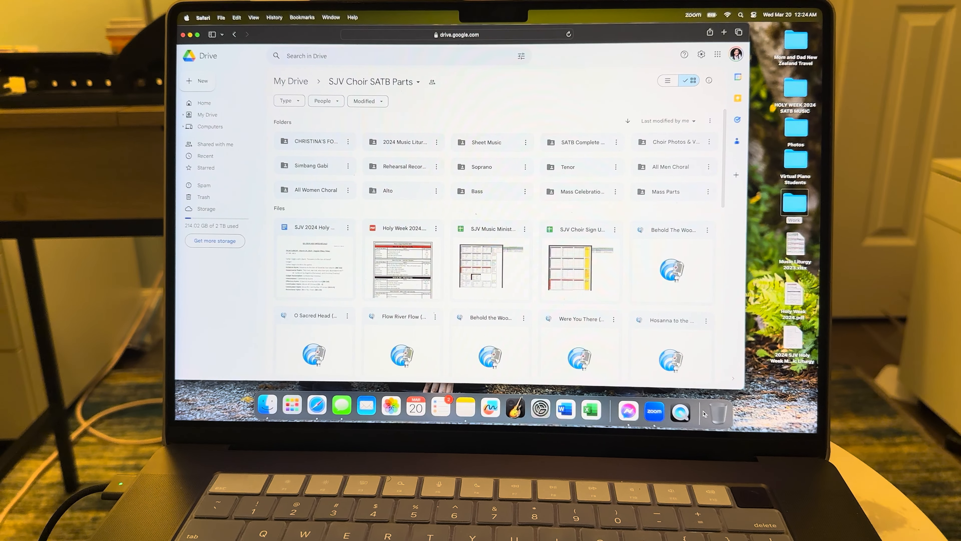
- Open the Rehearsal Recordings folder and scroll through its 2023 Archive, 2024 Archive and Holy Week subfolders
left_click(490, 229)
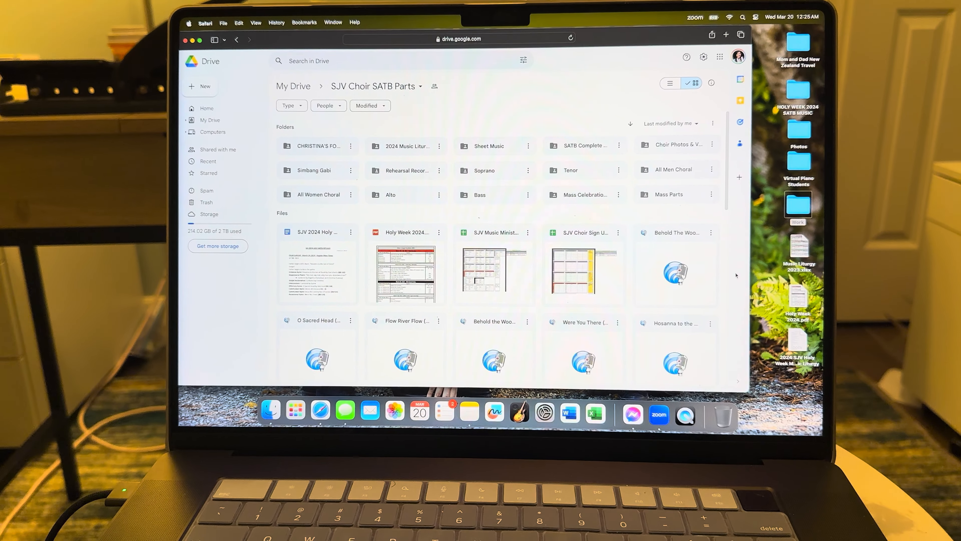
scroll("down", 3)
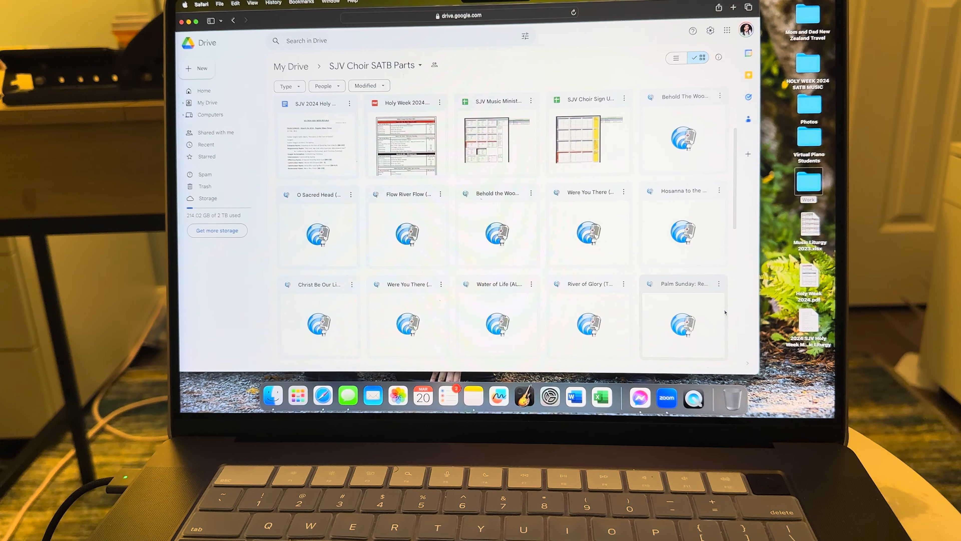
scroll("down", 3)
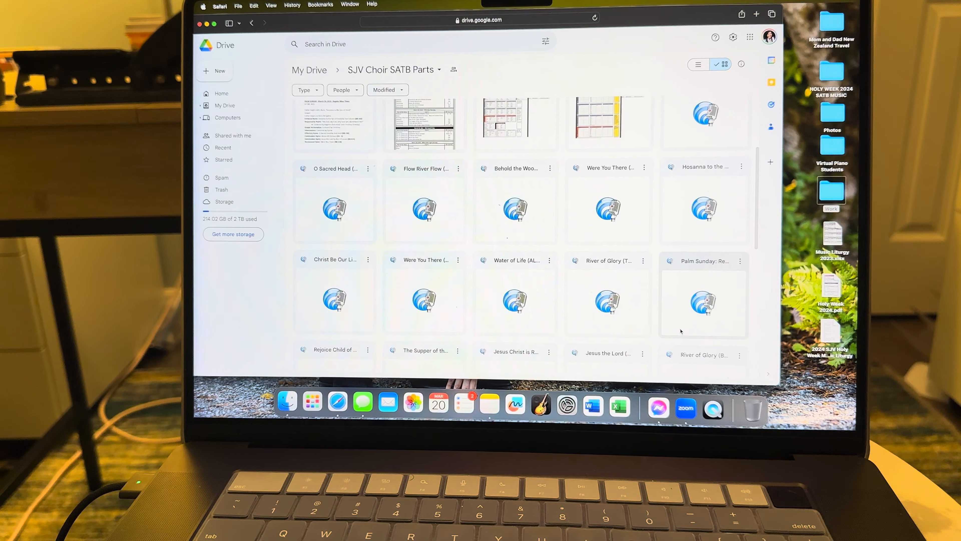
scroll("down", 3)
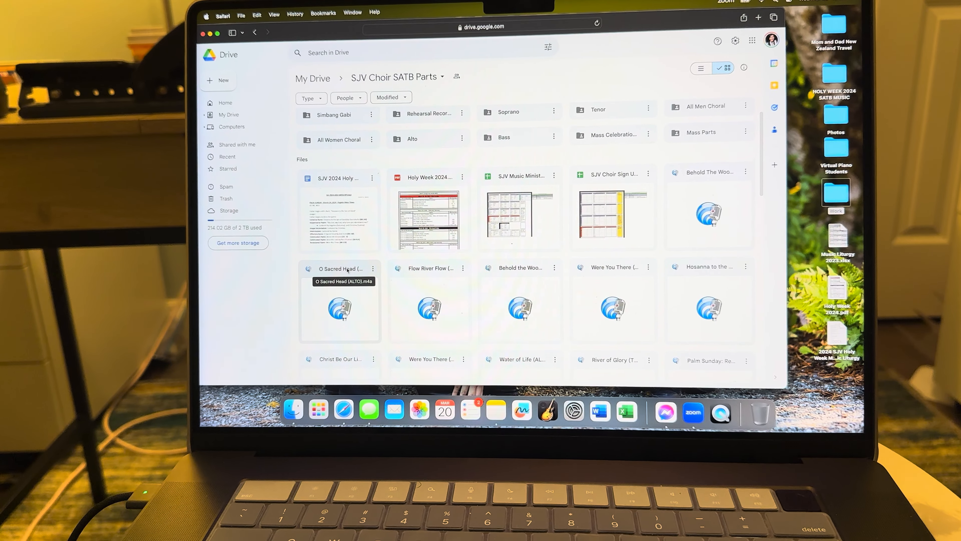
mouse_move(429, 300)
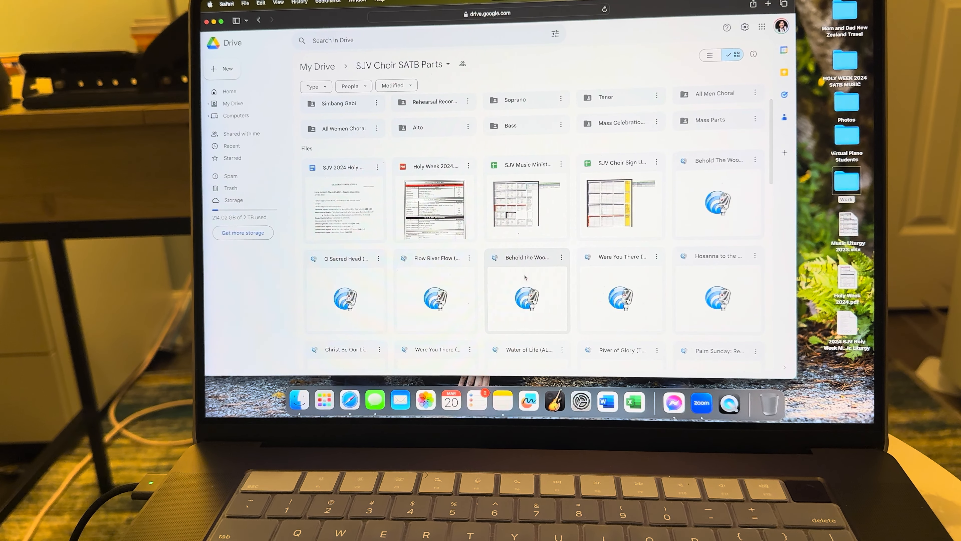
mouse_move(527, 298)
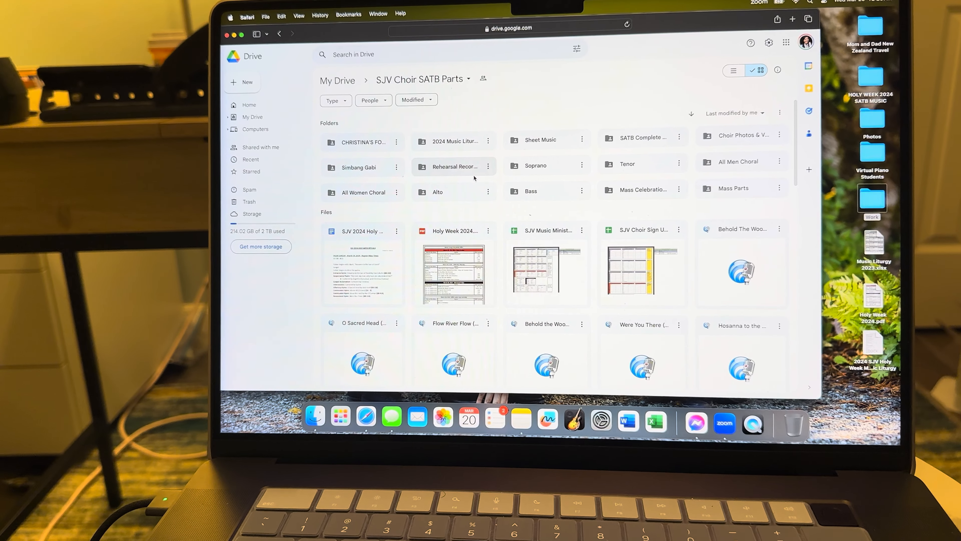
mouse_move(454, 166)
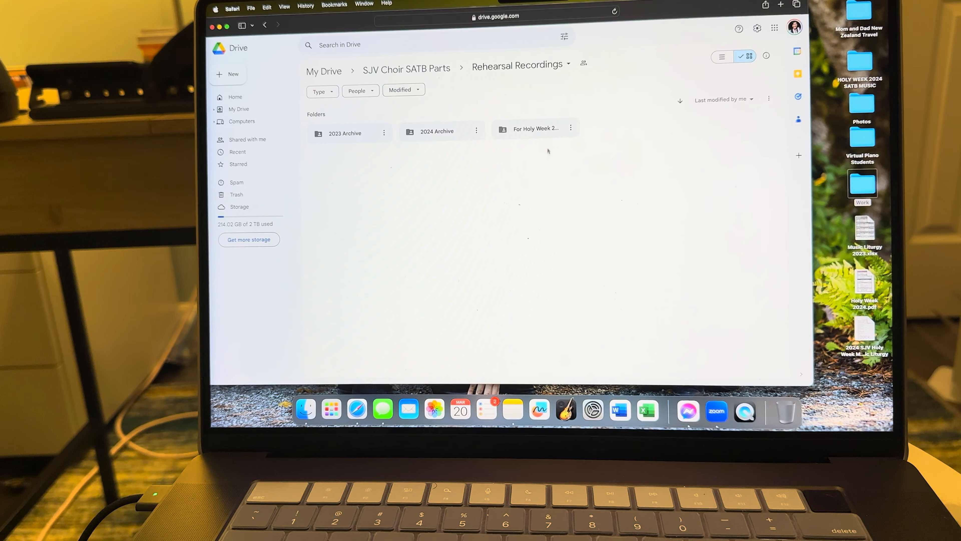
- Look inside the For Holy Week 2024 recordings folder, then navigate back up to SJV Choir SATB Parts
left_click(534, 128)
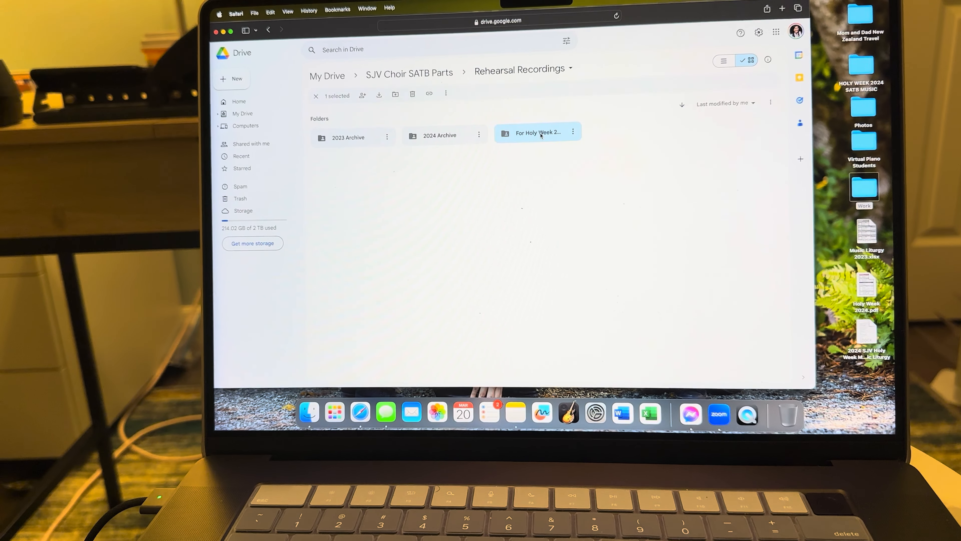
double_click(538, 132)
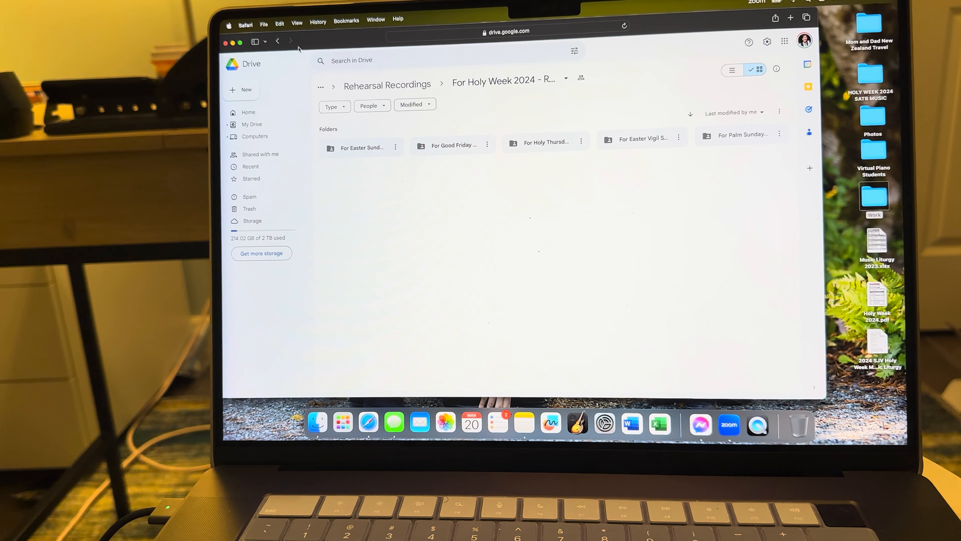
mouse_move(277, 41)
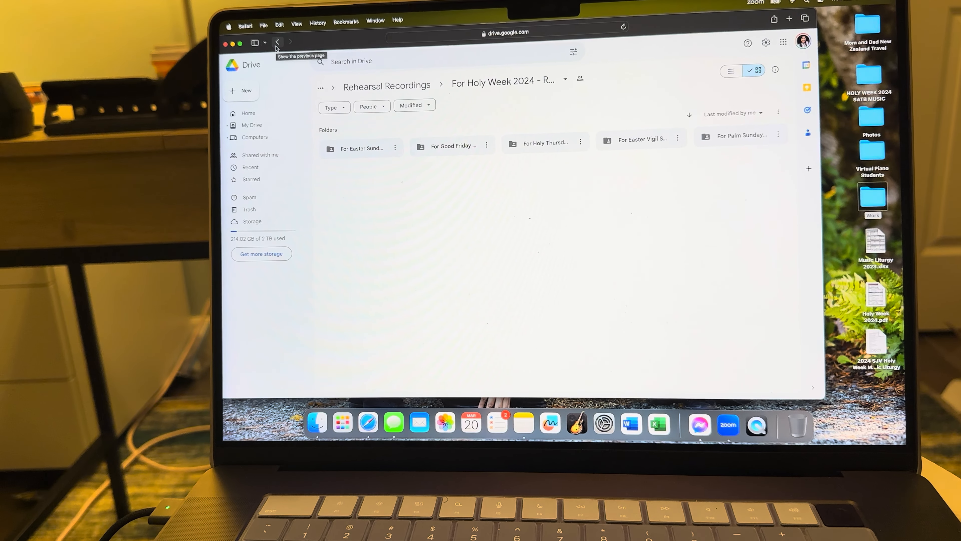
left_click(277, 43)
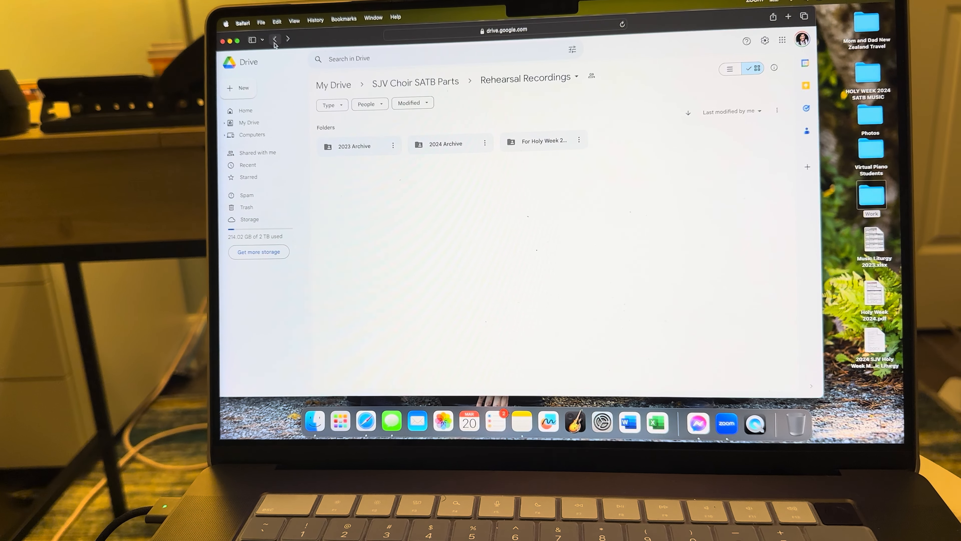
left_click(415, 82)
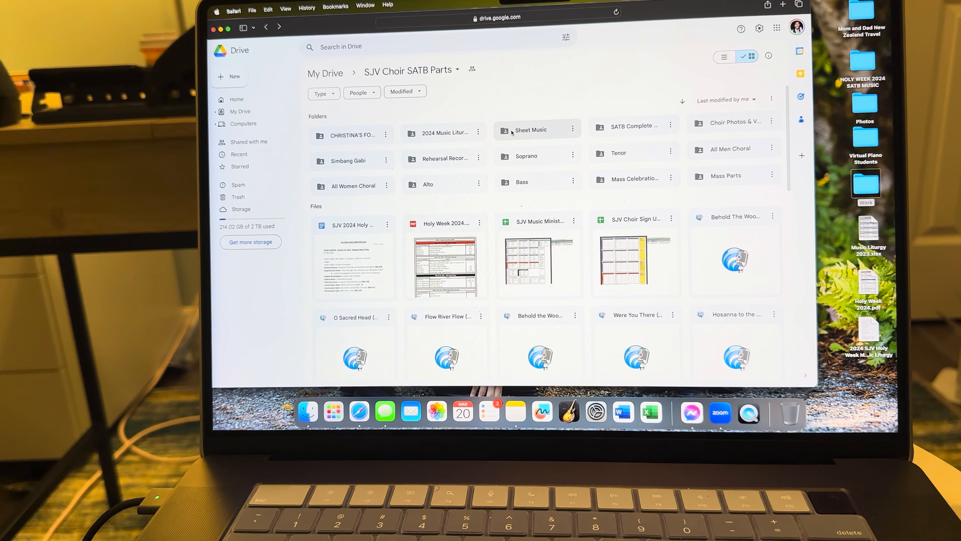
left_click(531, 129)
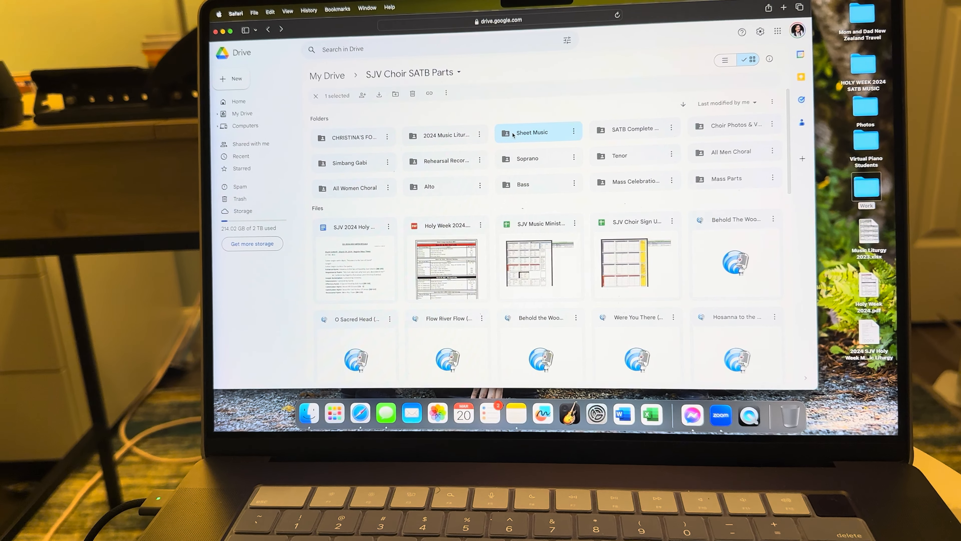
double_click(531, 132)
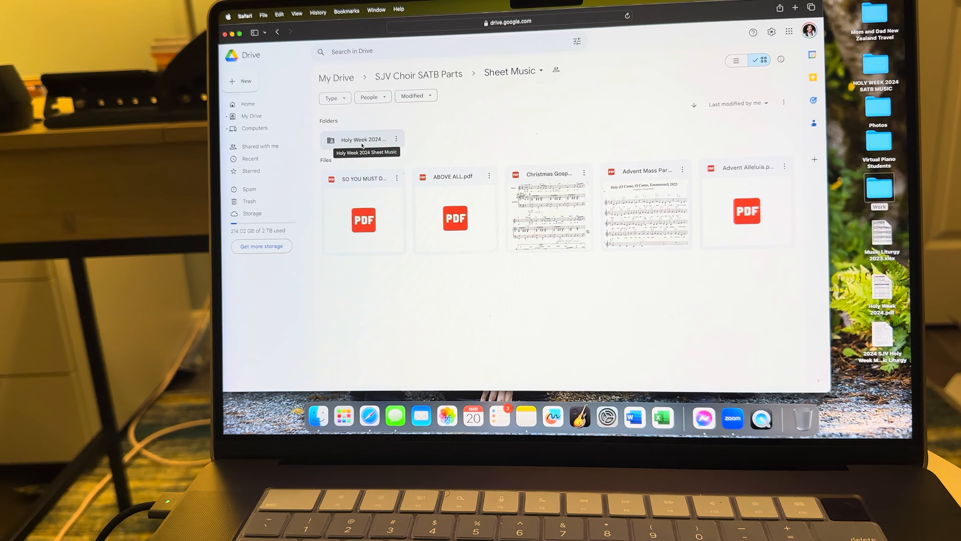
left_click(450, 217)
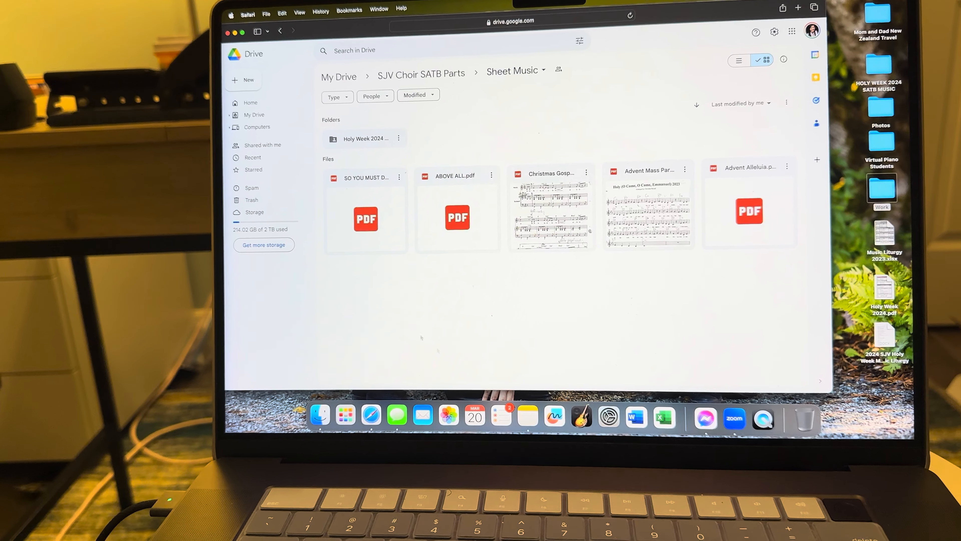
mouse_move(365, 138)
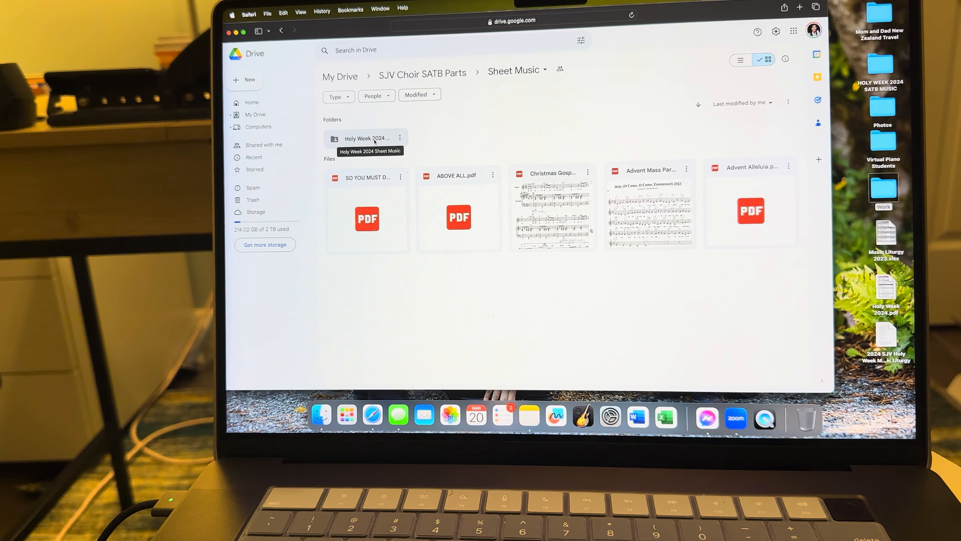
double_click(368, 138)
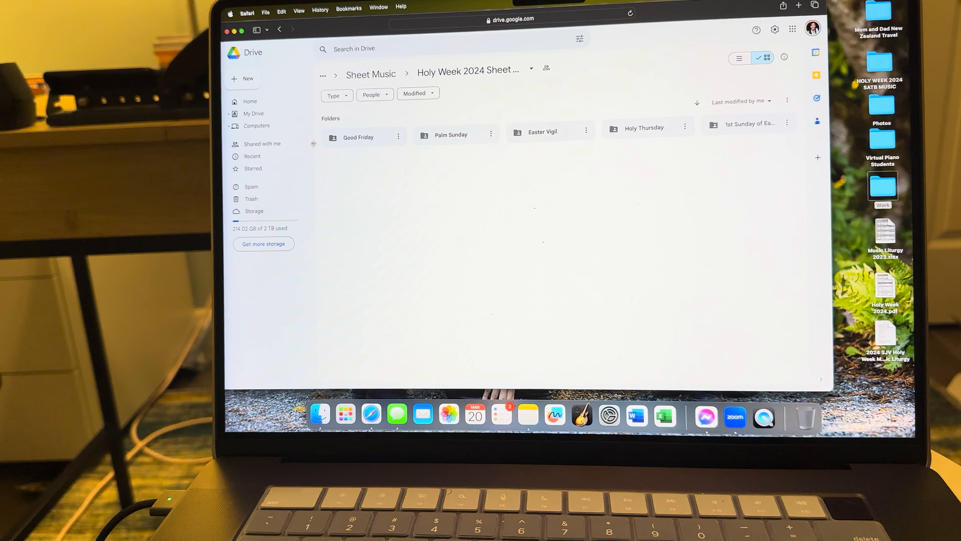
mouse_move(358, 135)
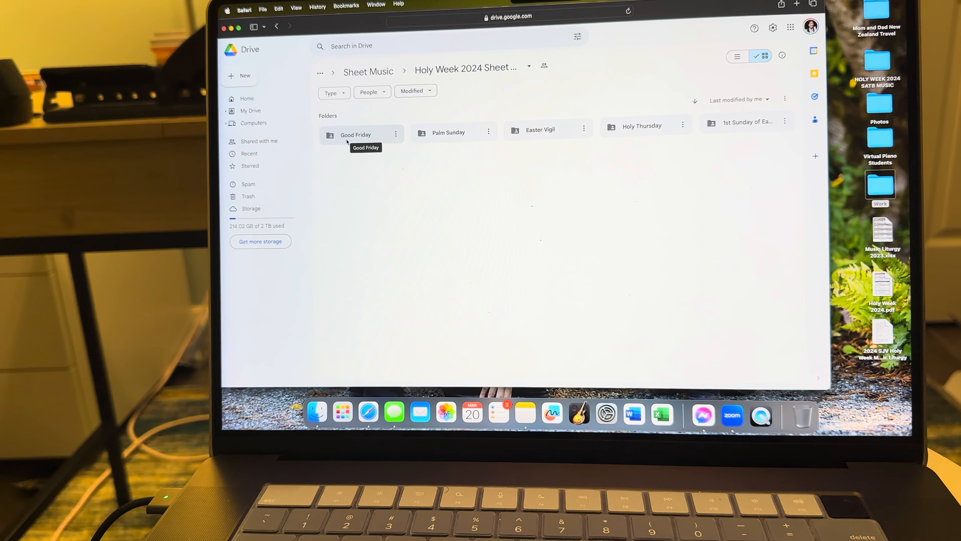
double_click(355, 135)
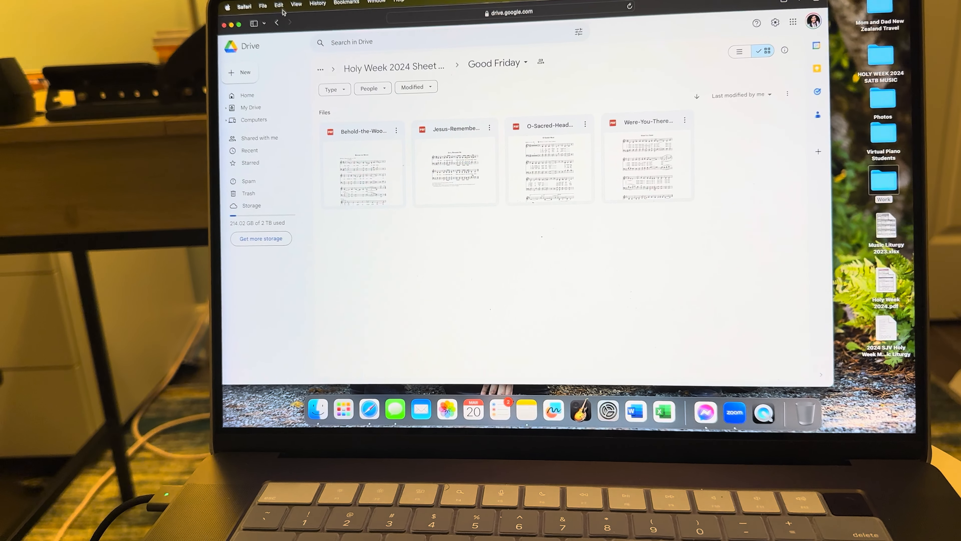
left_click(275, 24)
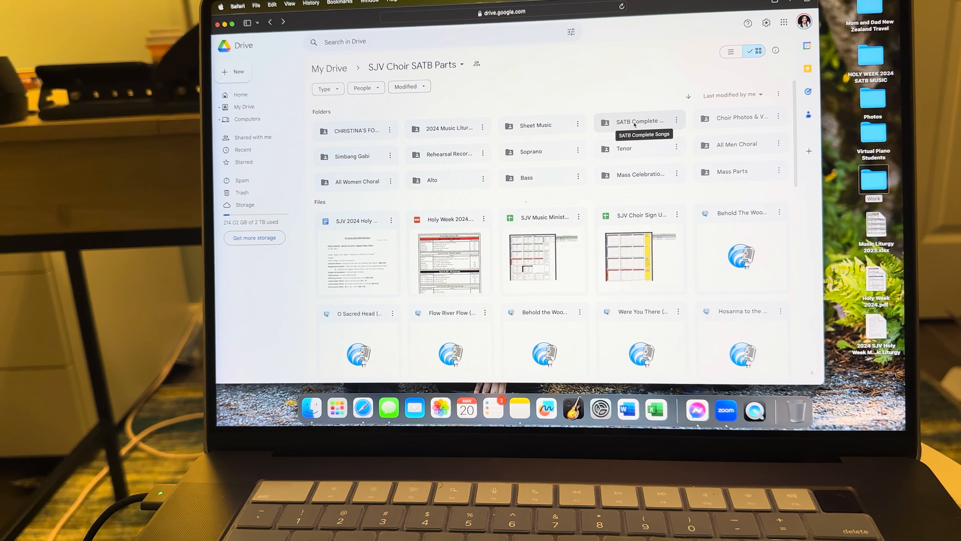
- Open the SATB Complete Songs folder to list its song recordings
double_click(637, 121)
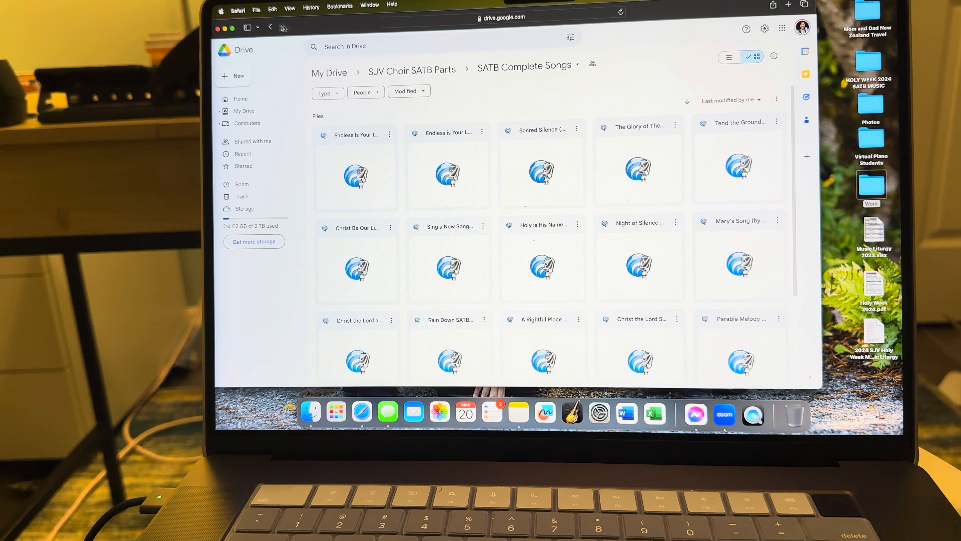
mouse_move(268, 28)
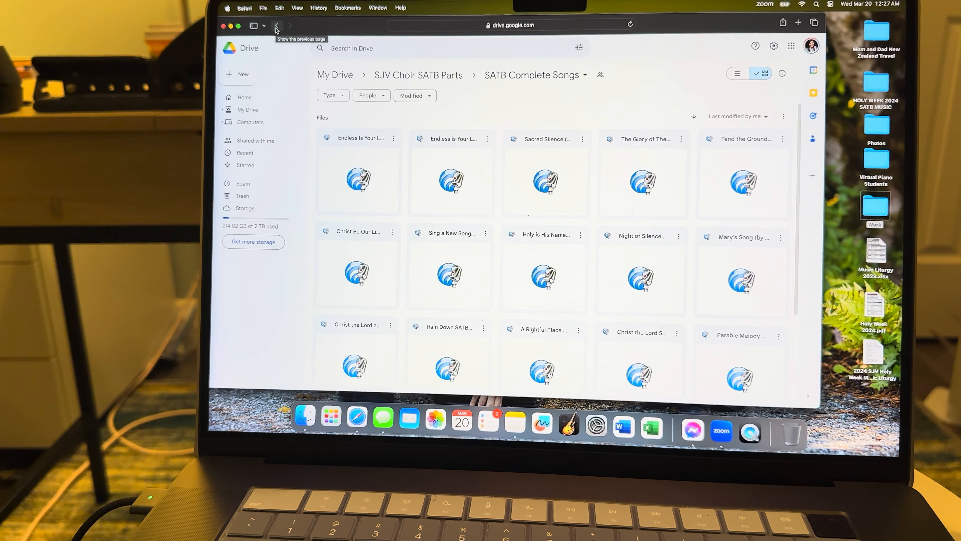
left_click(275, 26)
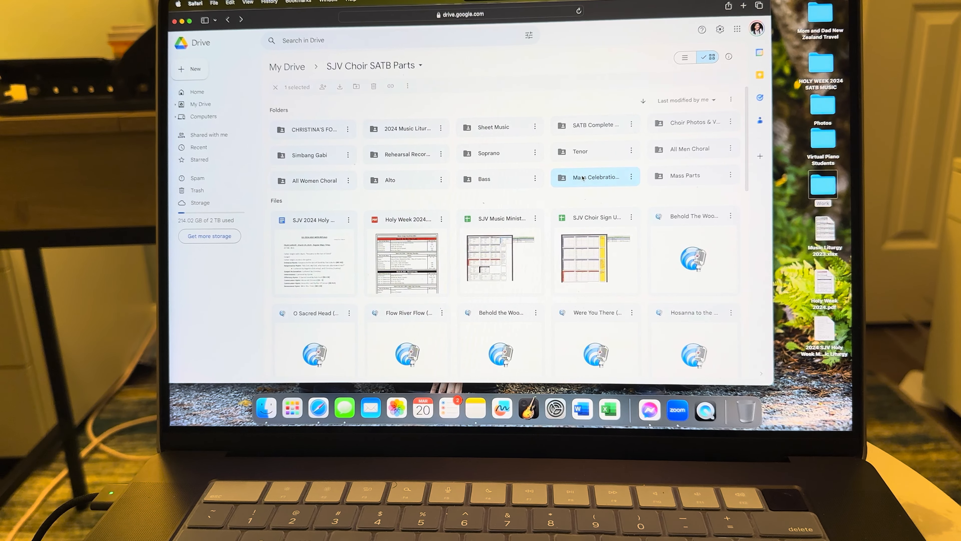
- Browse the Mass Celebration Recordings audio files, then return to SJV Choir SATB Parts via the breadcrumb
double_click(595, 178)
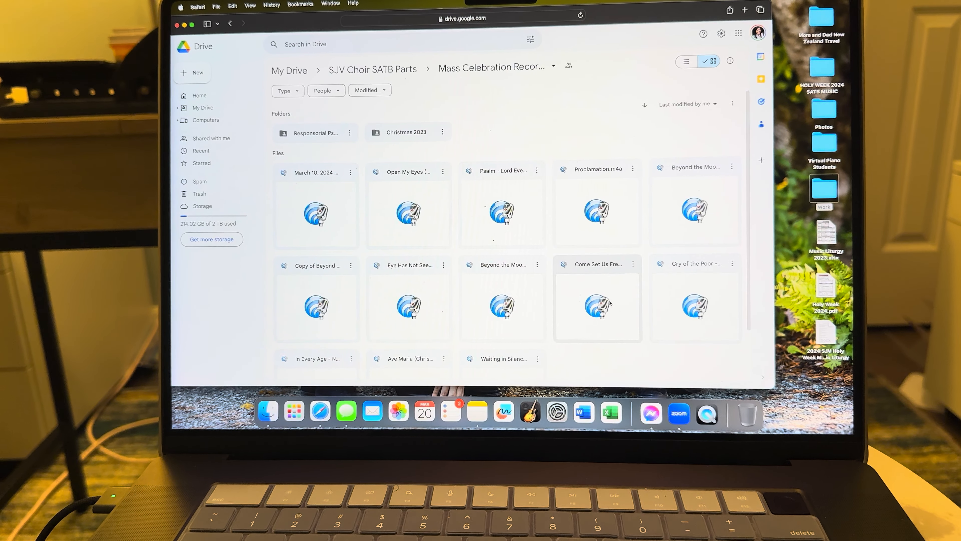
scroll("down", 3)
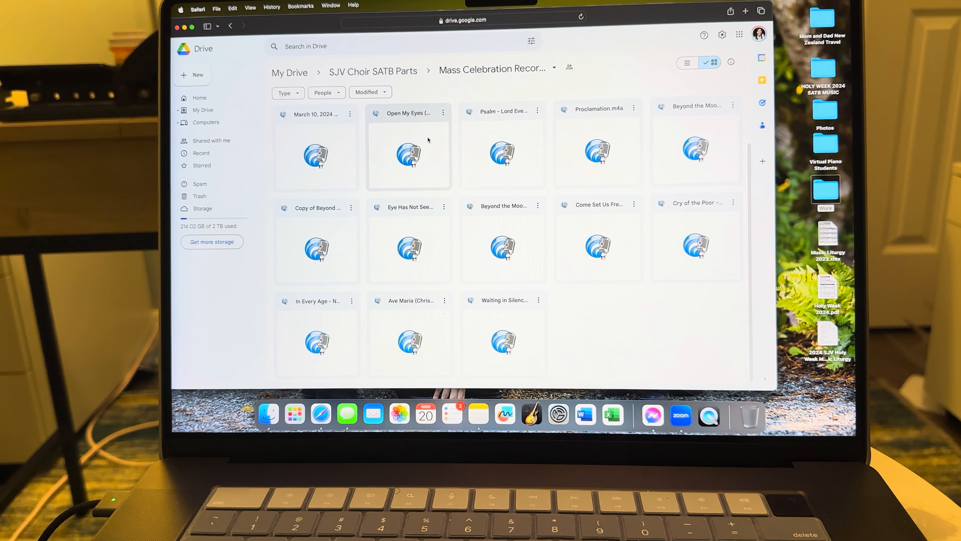
left_click(503, 245)
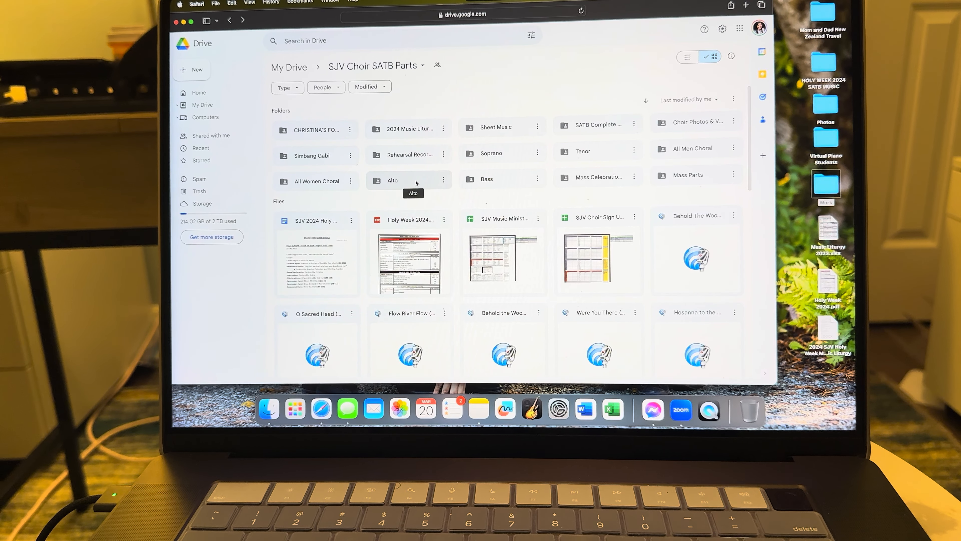
- Open the Alto folder to view its part recordings, then move on to Choir Photos & Videos
left_click(393, 180)
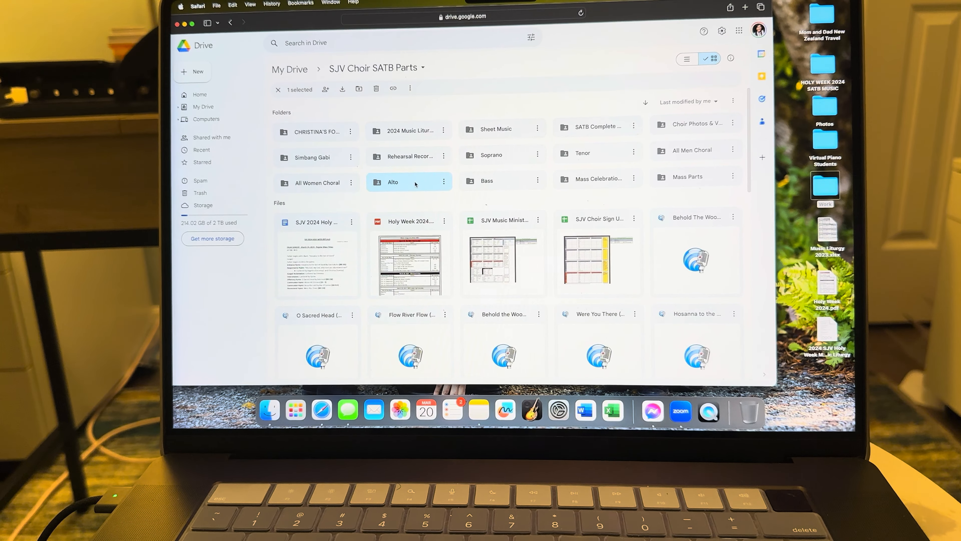
double_click(409, 181)
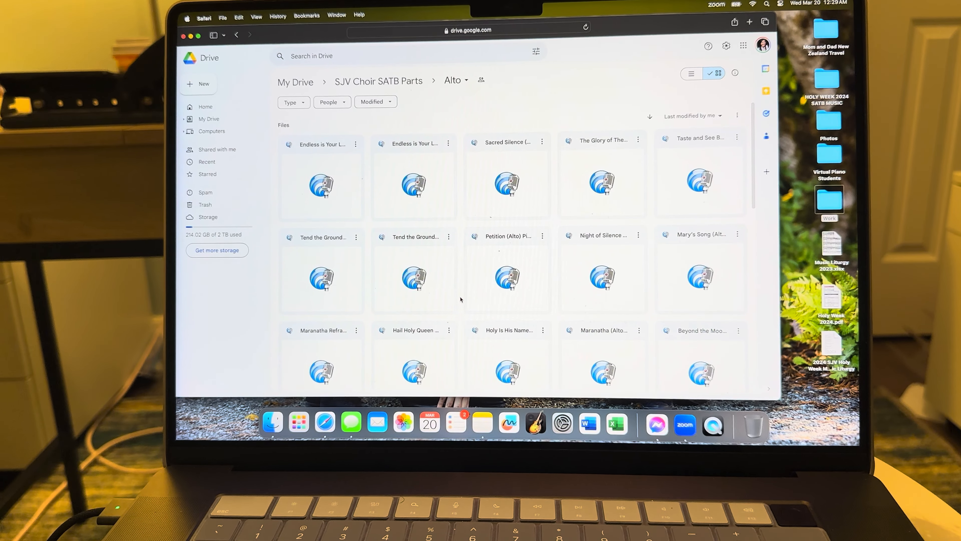
left_click(507, 270)
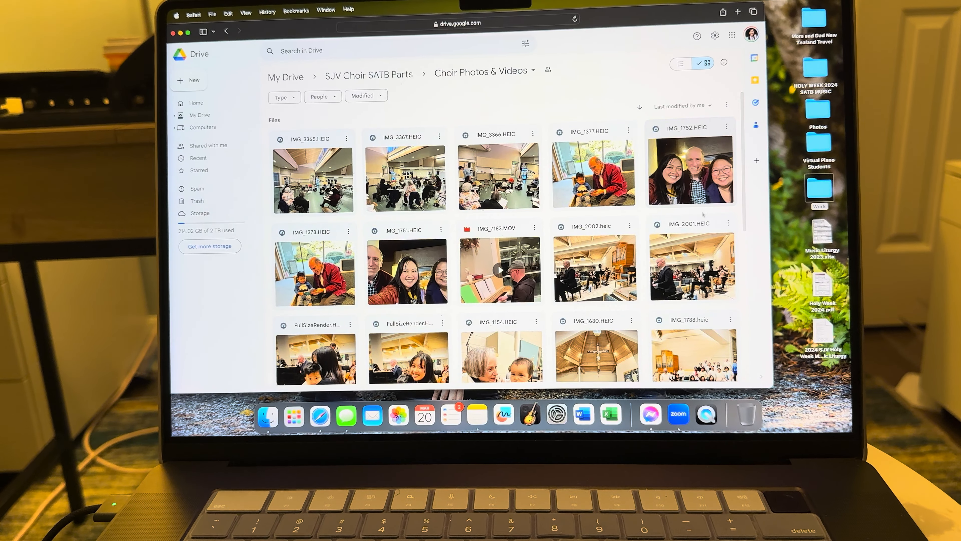
- Scroll Choir Photos & Videos, preview the group photo IMG_0570.JPG and close the preview
scroll("down", 3)
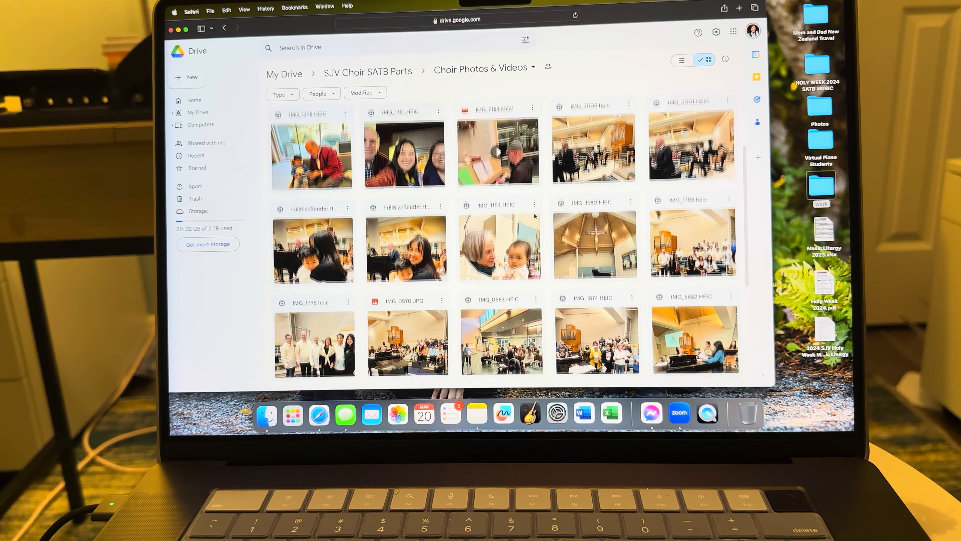
scroll("down", 3)
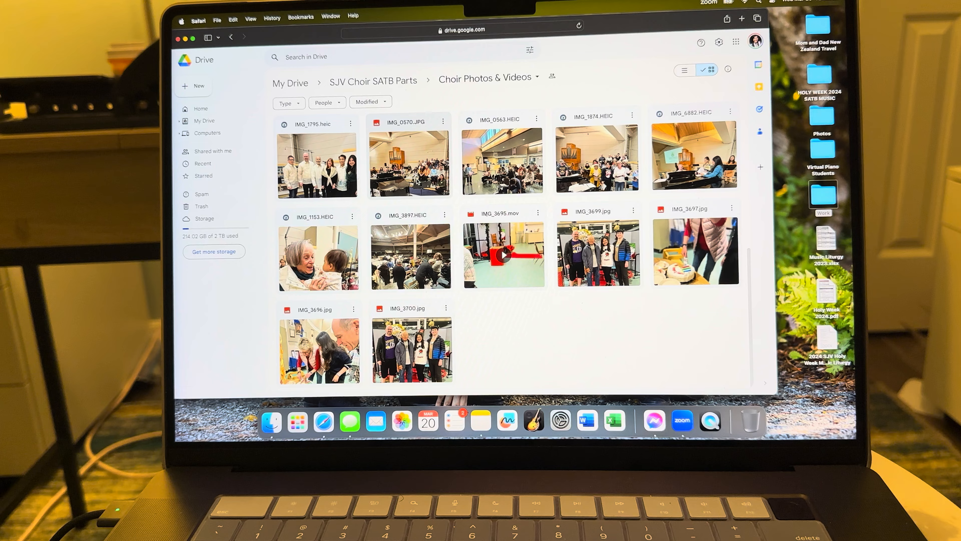
double_click(409, 161)
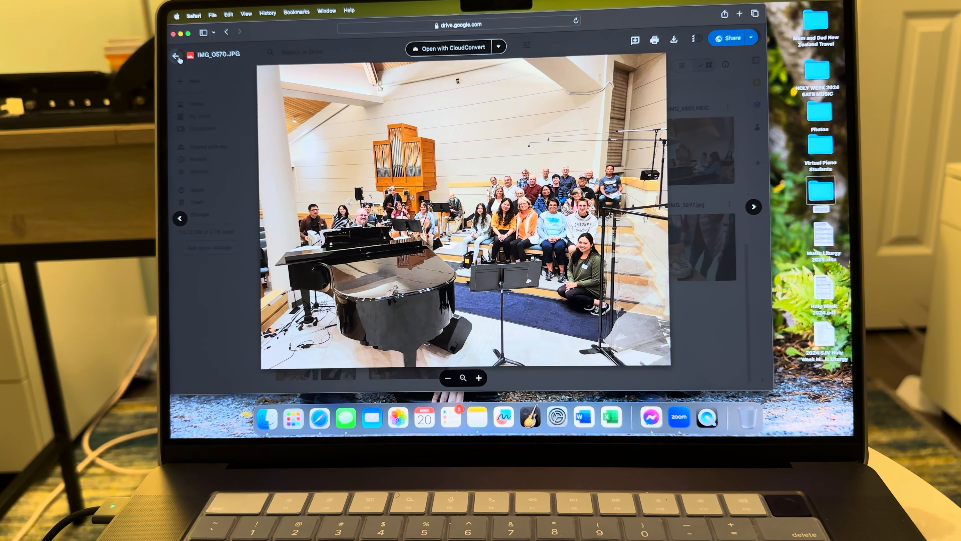
left_click(176, 56)
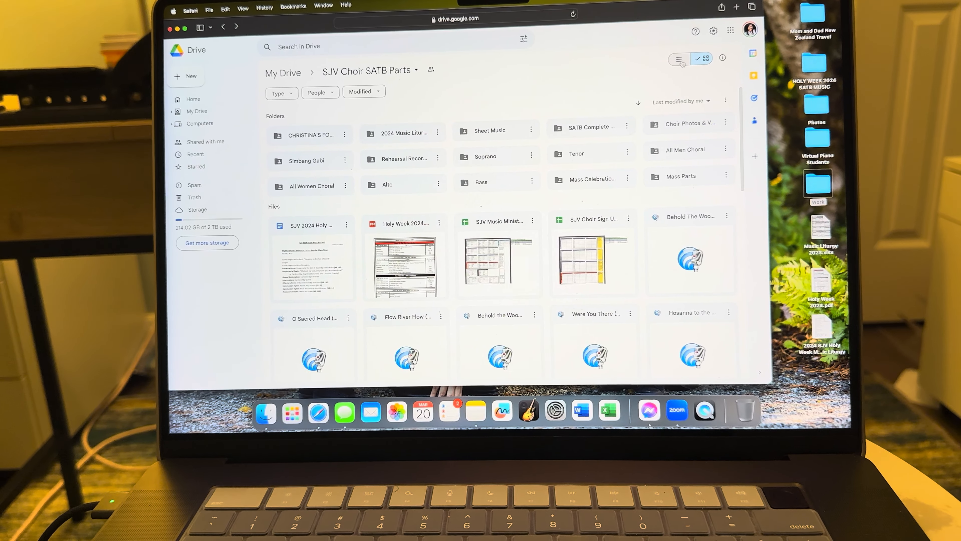
- View the folder as a detailed list with owners, dates and sizes, then return to the thumbnail grid
left_click(680, 59)
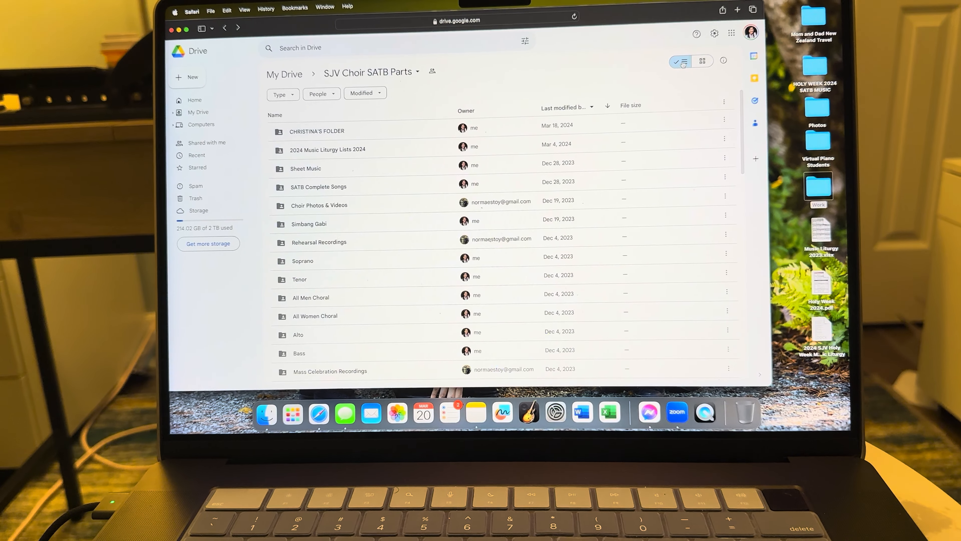
scroll("down", 3)
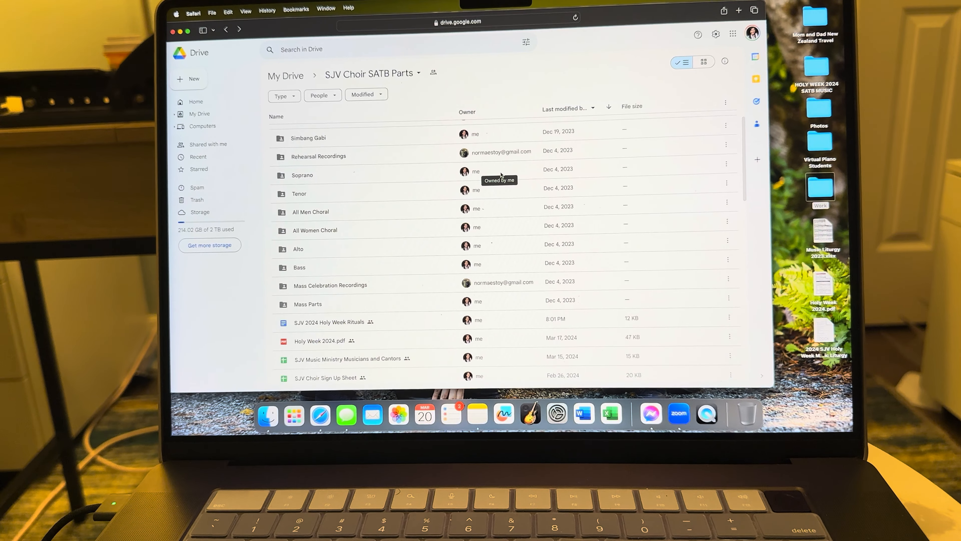
scroll("down", 3)
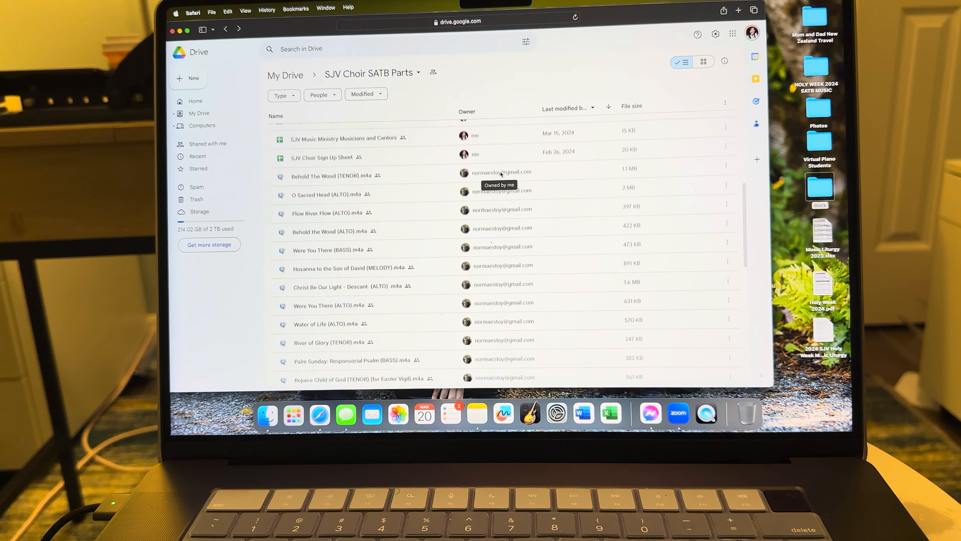
scroll("down", 3)
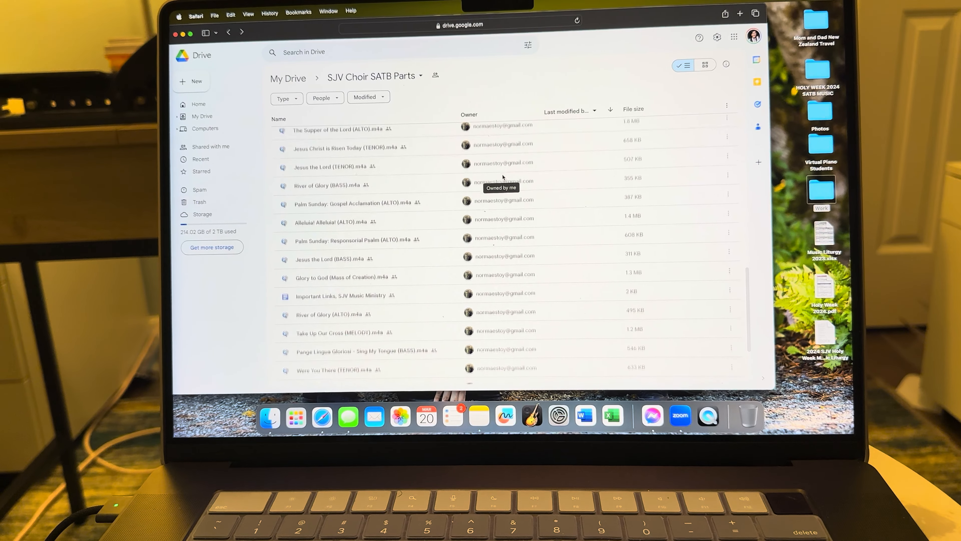
scroll("down", 3)
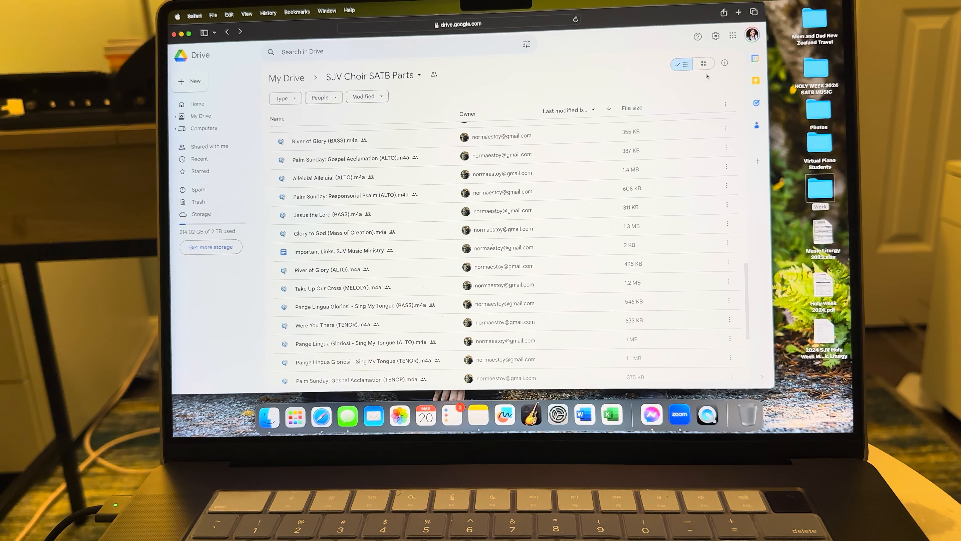
left_click(704, 54)
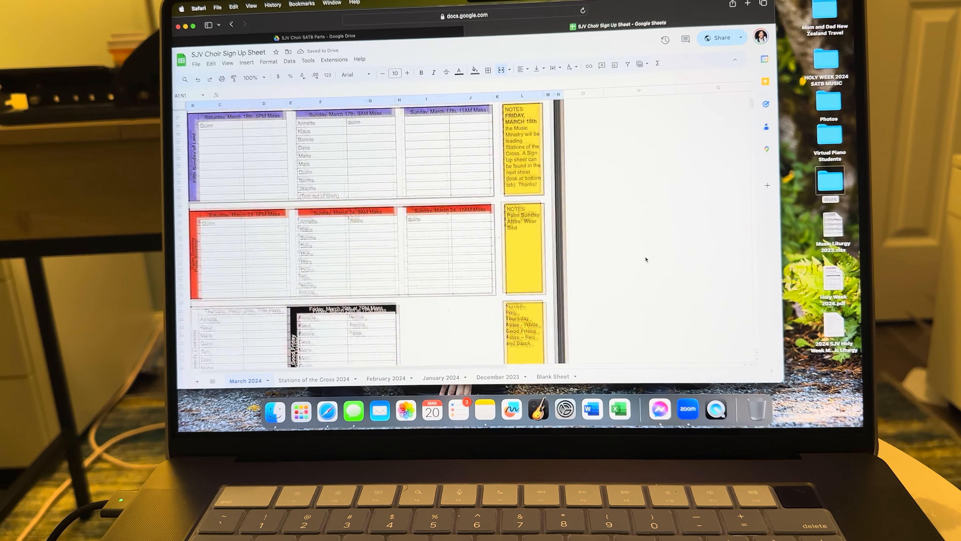
- Scroll the March 2024 sign-up schedule in Sheets, then switch back to the SATB Parts Drive tab
scroll("down", 3)
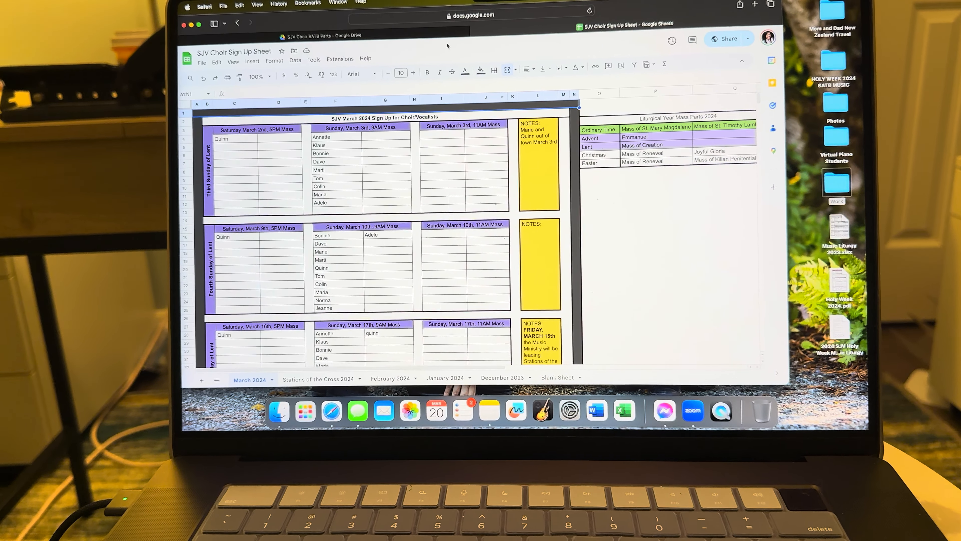
left_click(237, 23)
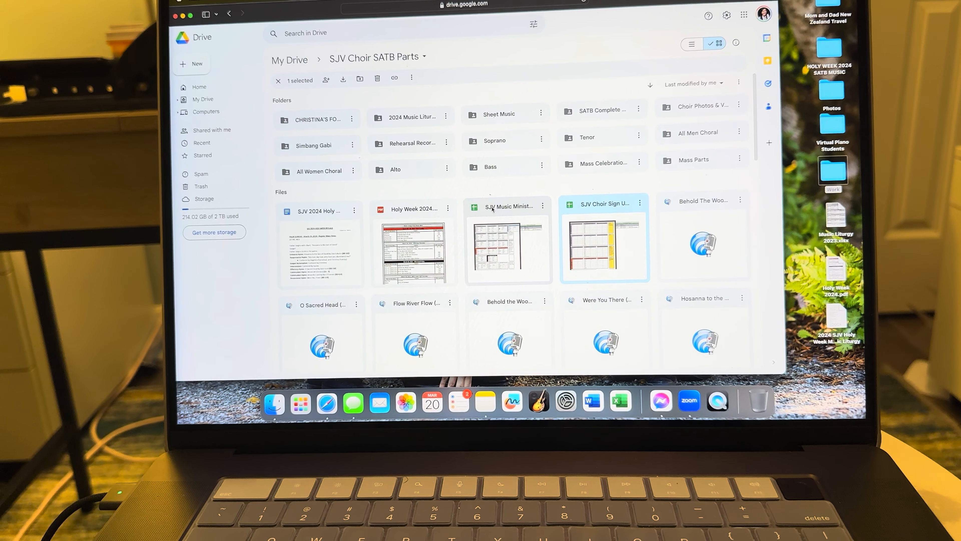
mouse_move(408, 211)
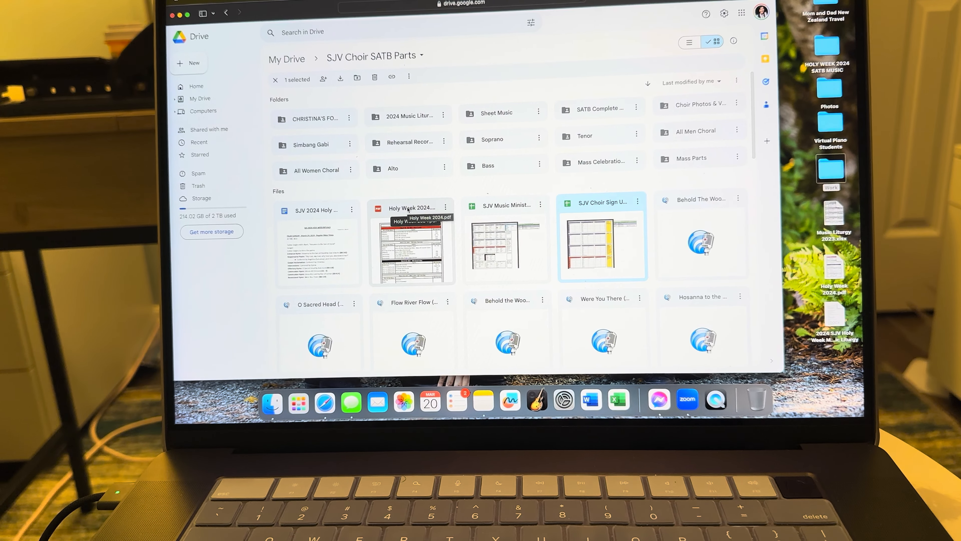
double_click(412, 246)
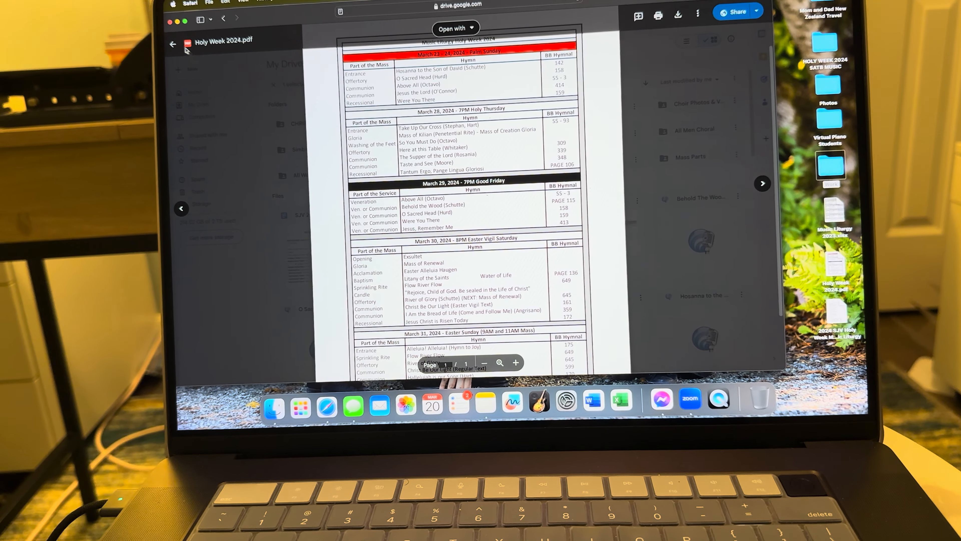
left_click(173, 44)
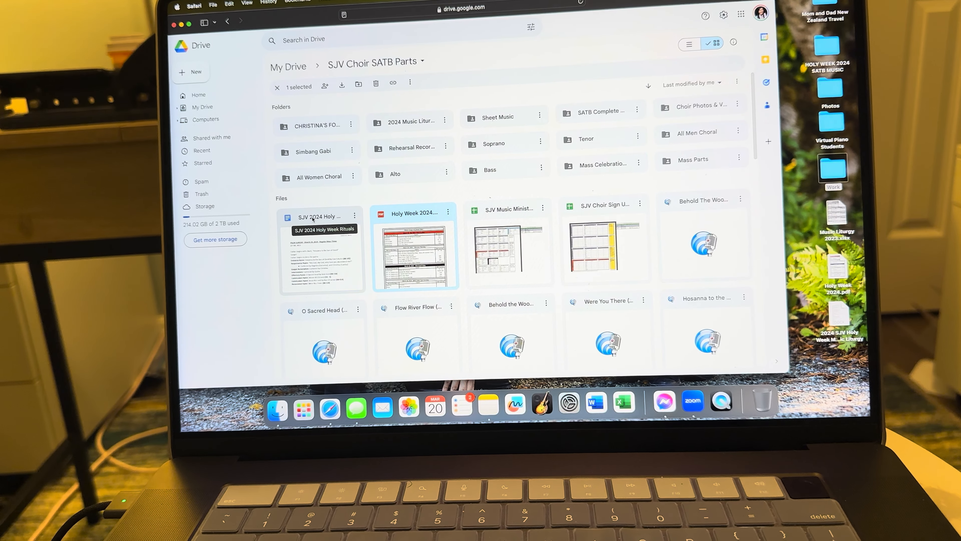
- View the SJV 2024 Holy Week Rituals document in Docs, then go back to the SATB Parts folder
double_click(317, 216)
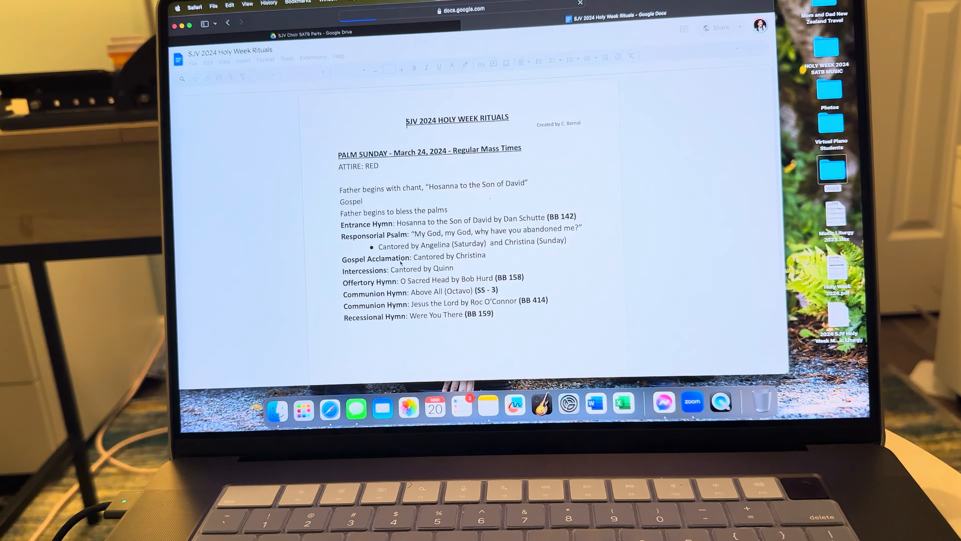
scroll("down", 3)
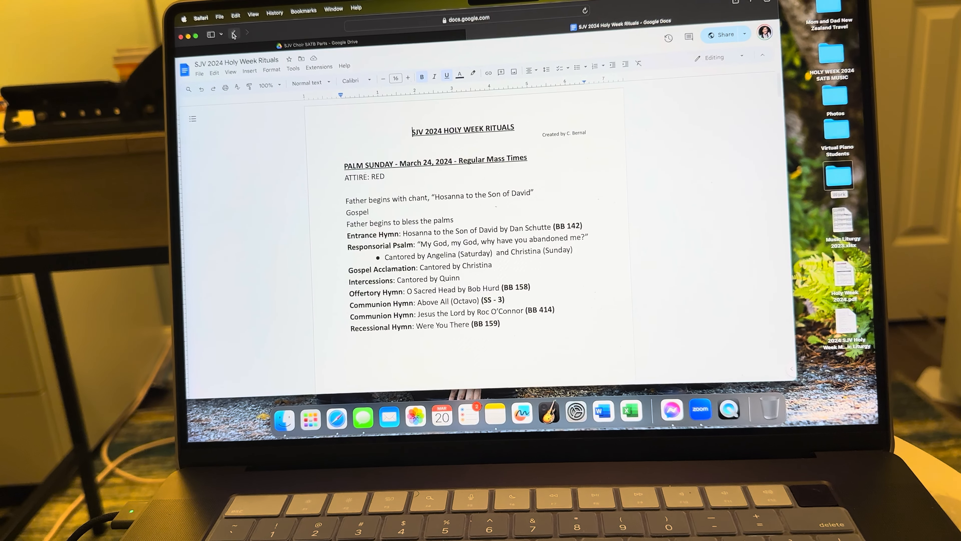
left_click(235, 33)
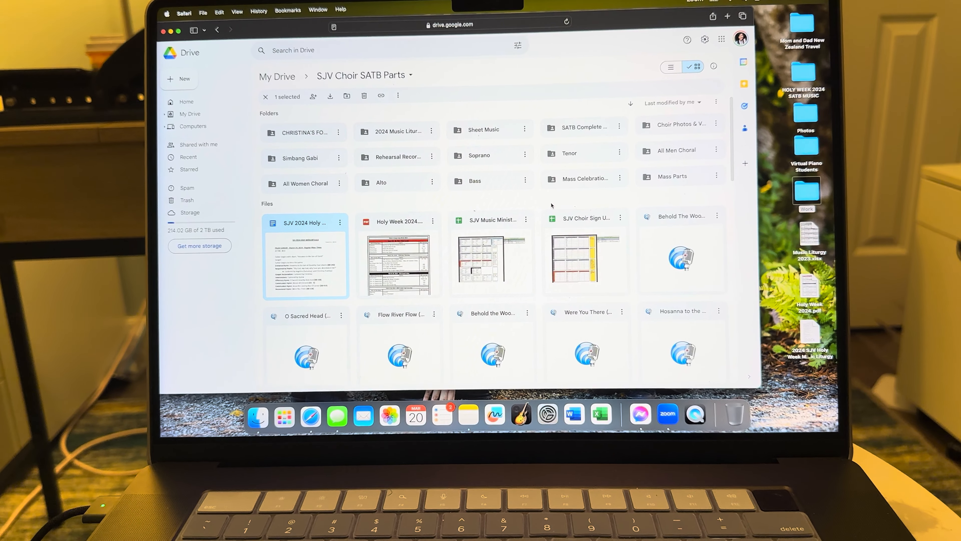
scroll("down", 3)
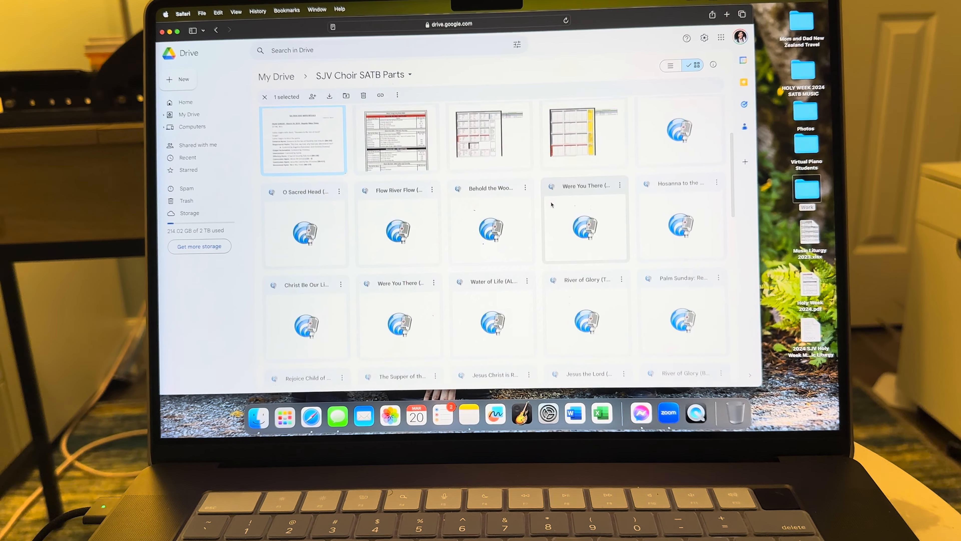
scroll("down", 3)
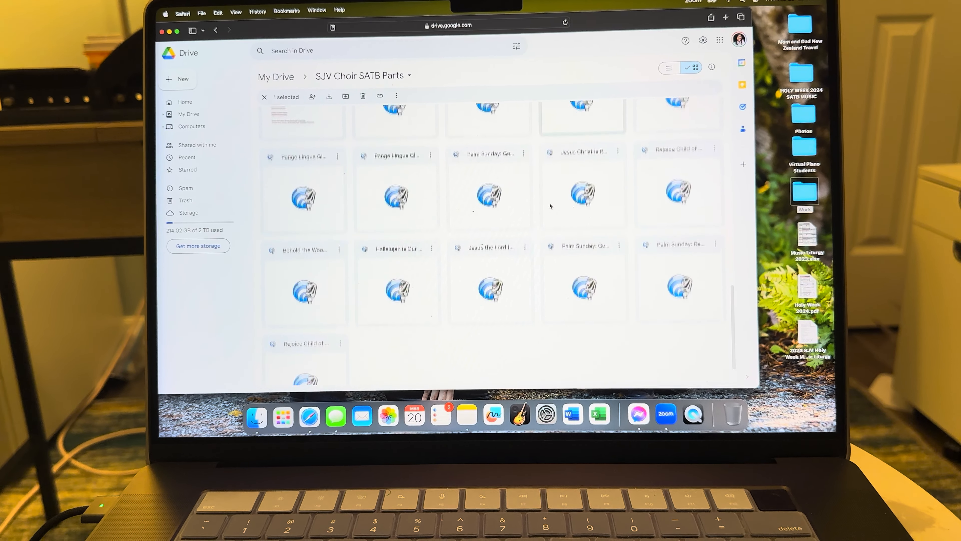